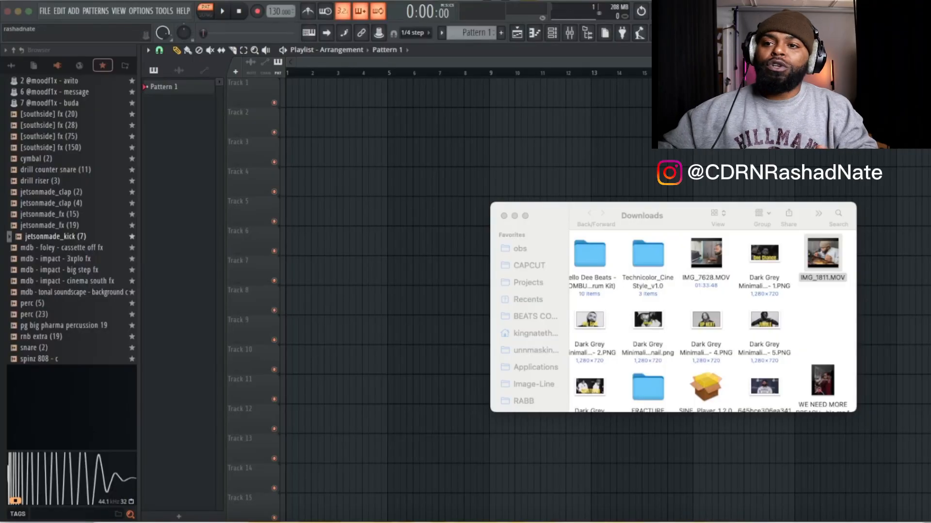
Bring FL Studio forward and open Options to reach the MPK mini 3 MIDI settings.
left_click(140, 10)
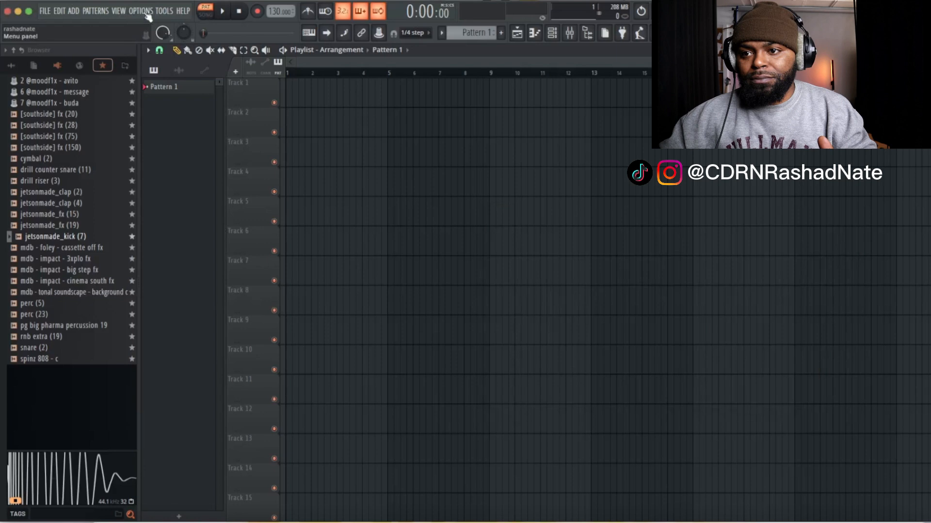
left_click(148, 10)
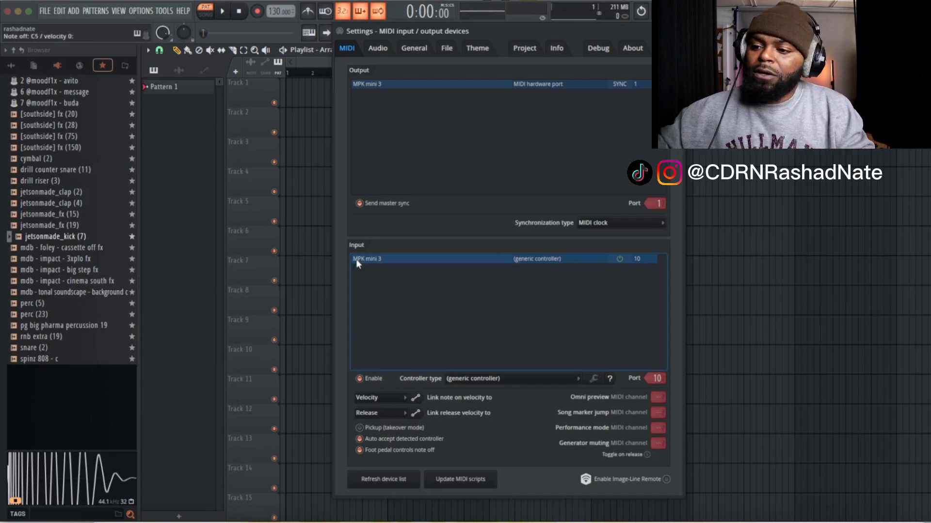
mouse_move(384, 254)
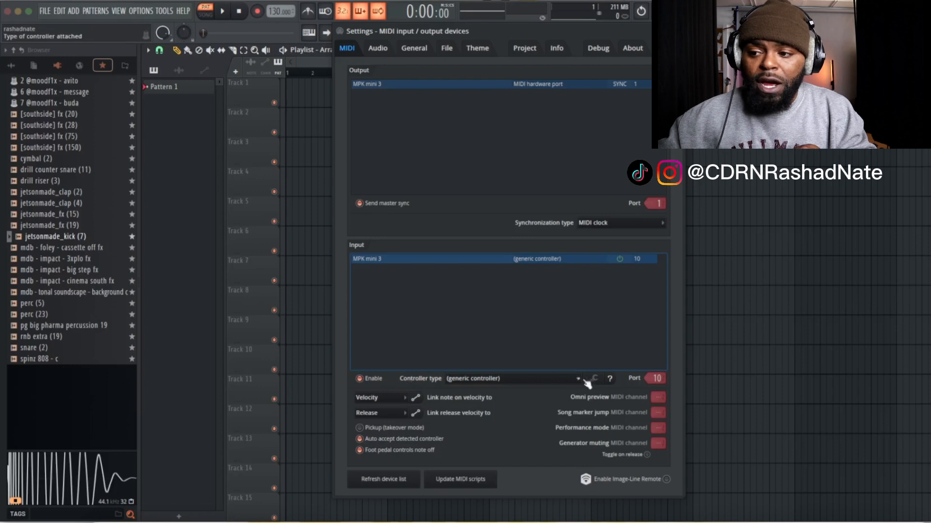
Browse the MPK mini 3 controller type list, leaving it on generic controller.
left_click(575, 378)
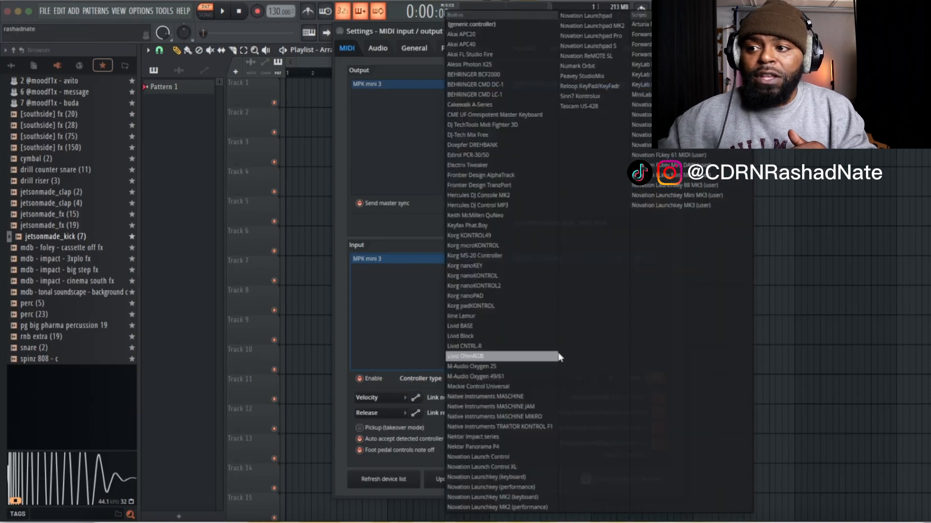
mouse_move(487, 144)
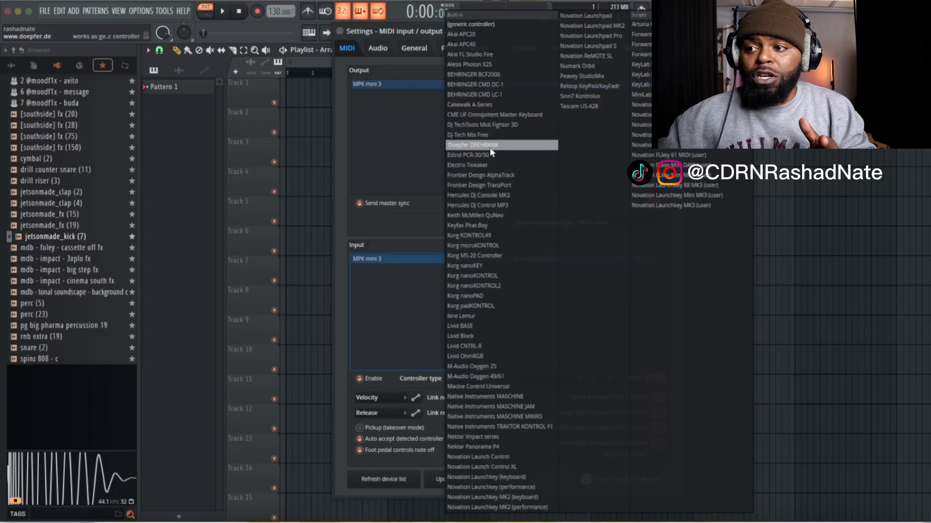
mouse_move(478, 185)
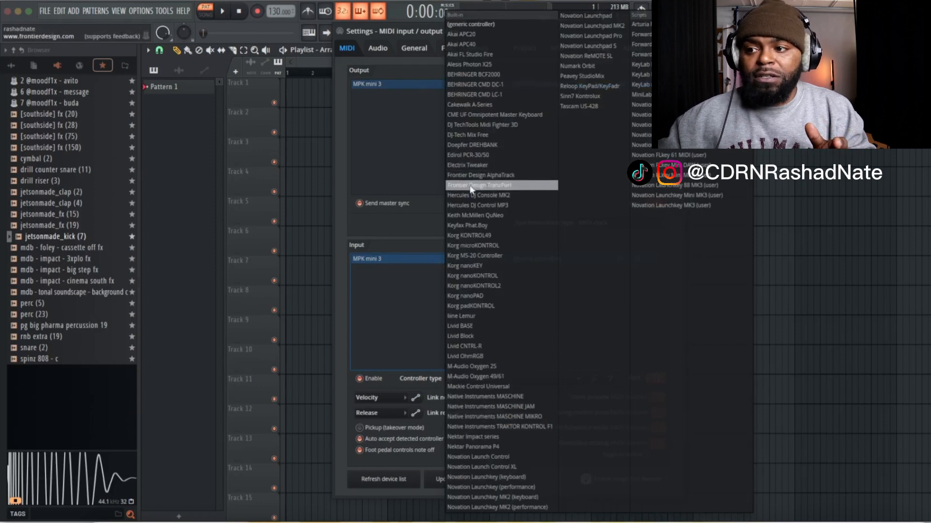
mouse_move(475, 214)
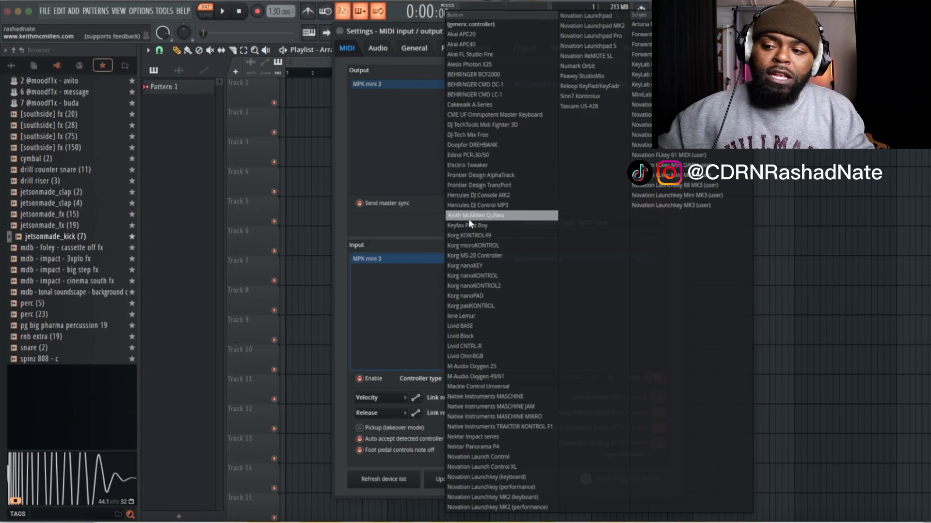
mouse_move(591, 45)
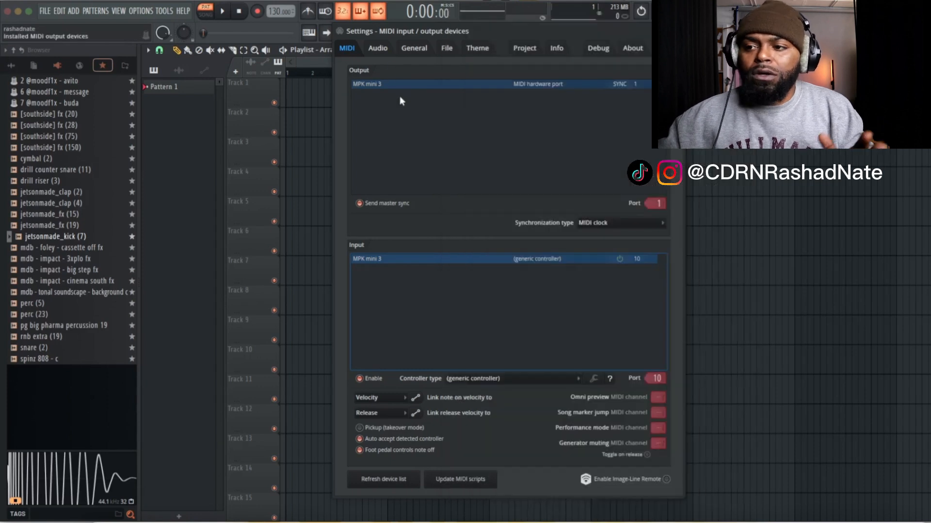
mouse_move(503, 172)
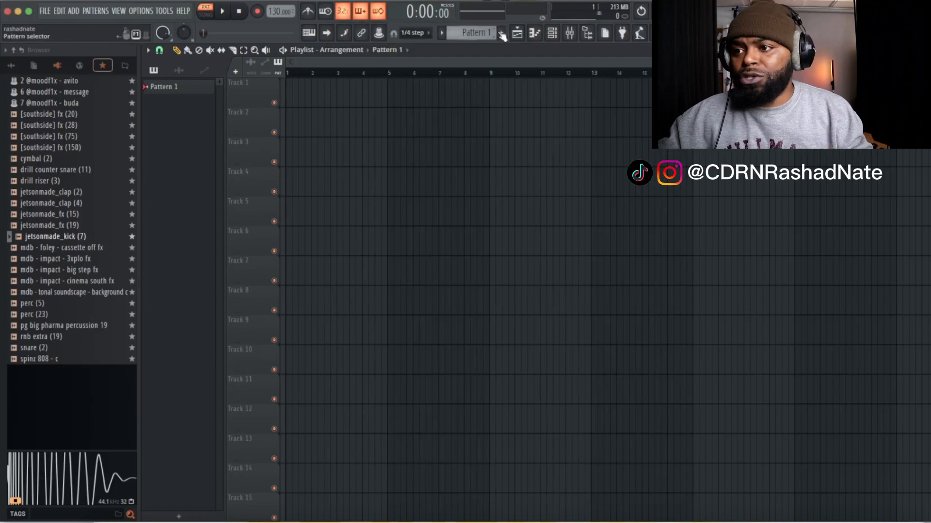
Insert an FL Keys instrument via the 808 Kick channel's Insert menu in the Channel rack.
left_click(552, 33)
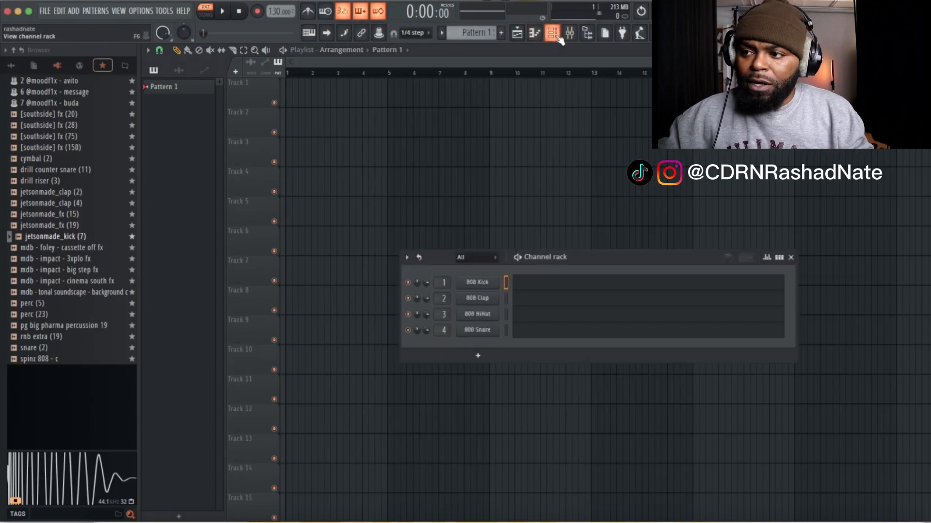
left_click(477, 282)
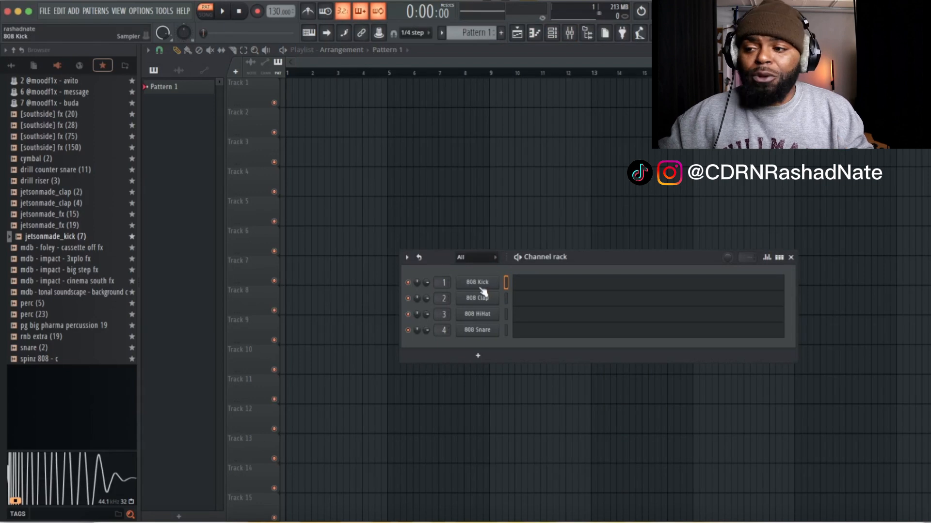
right_click(477, 282)
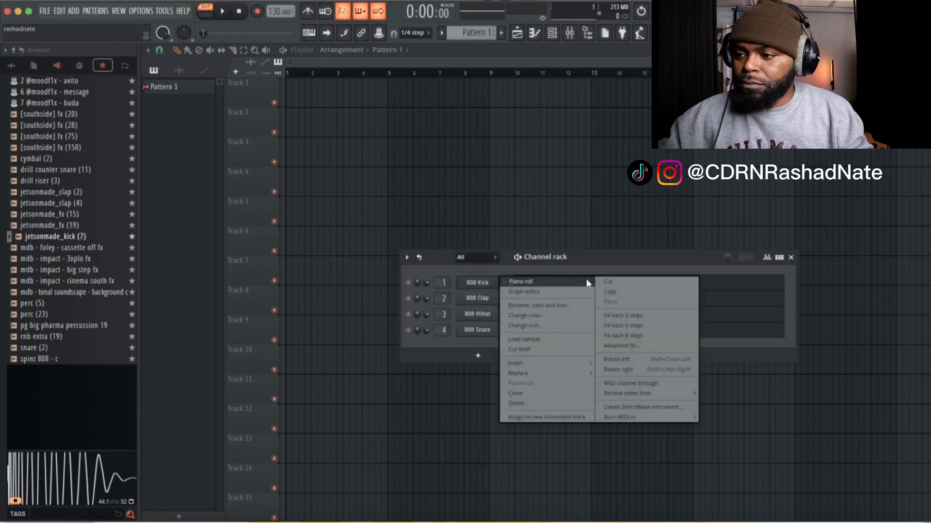
left_click(523, 291)
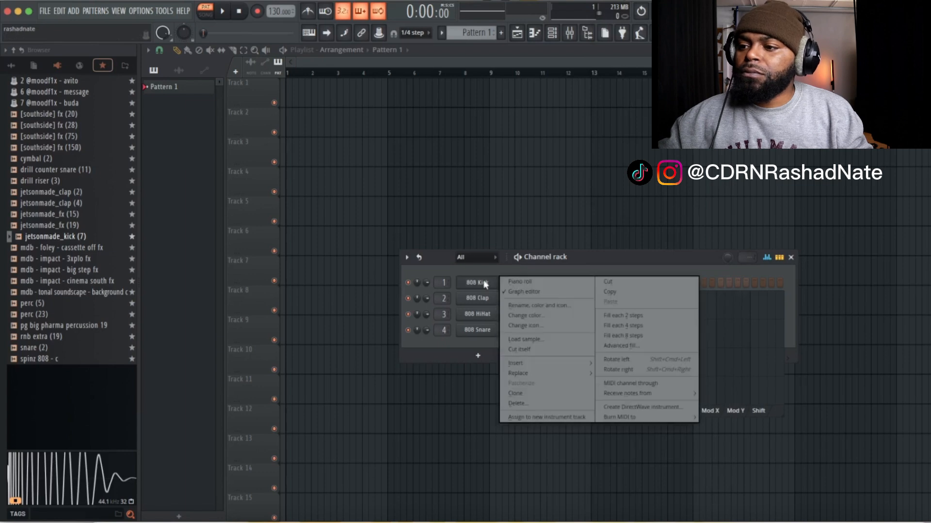
left_click(515, 363)
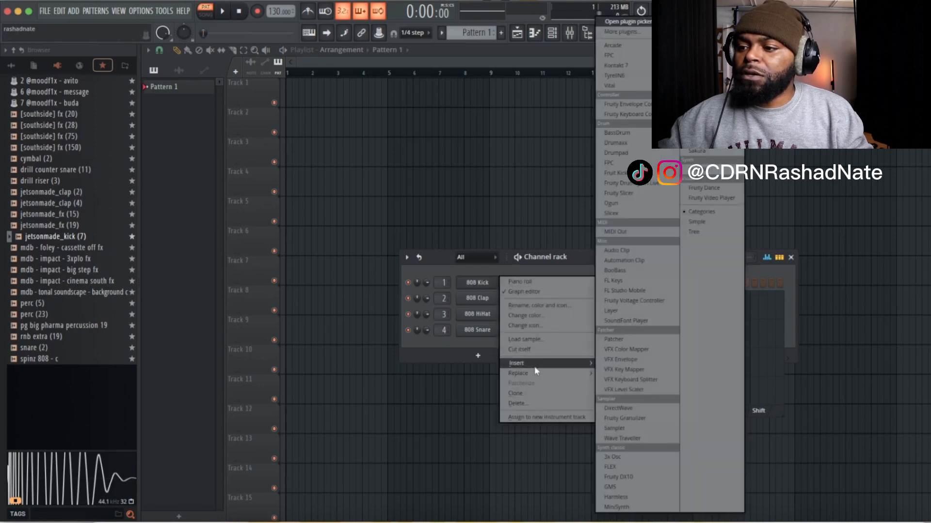
mouse_move(629, 451)
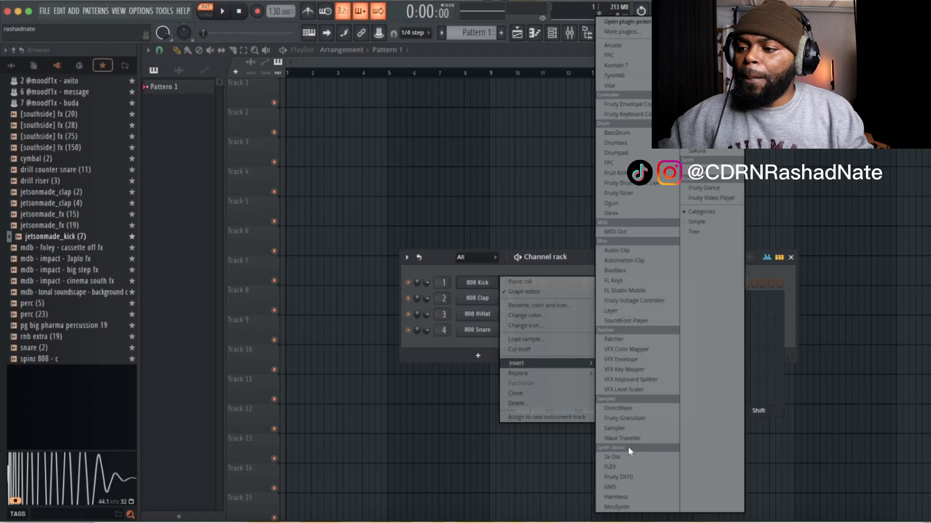
mouse_move(617, 280)
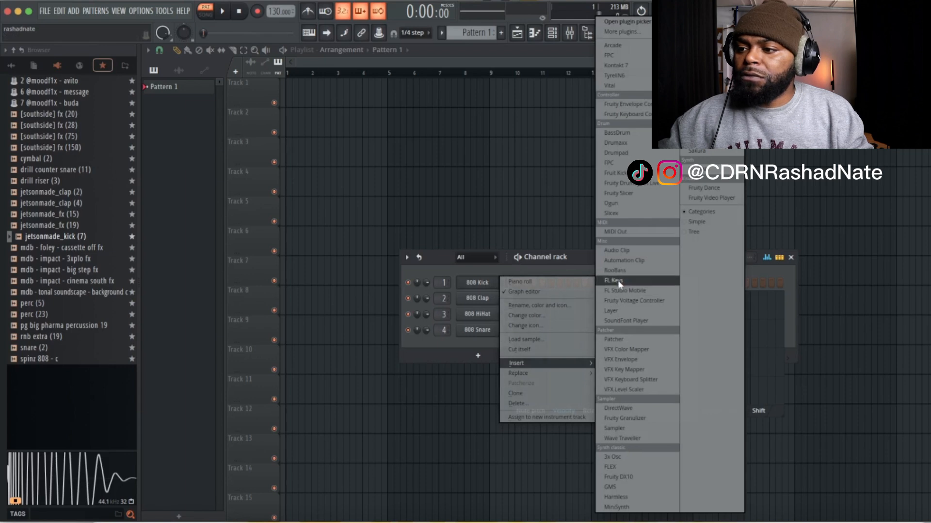
left_click(614, 280)
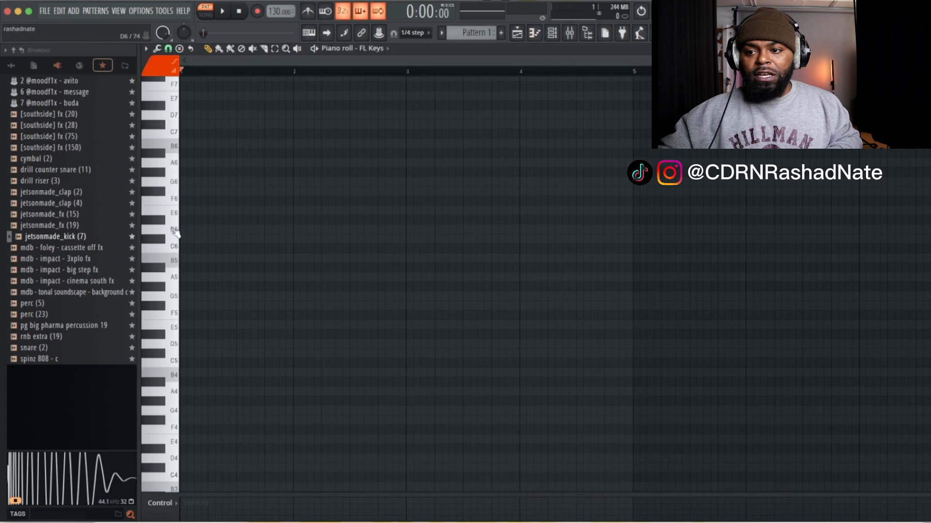
mouse_move(168, 225)
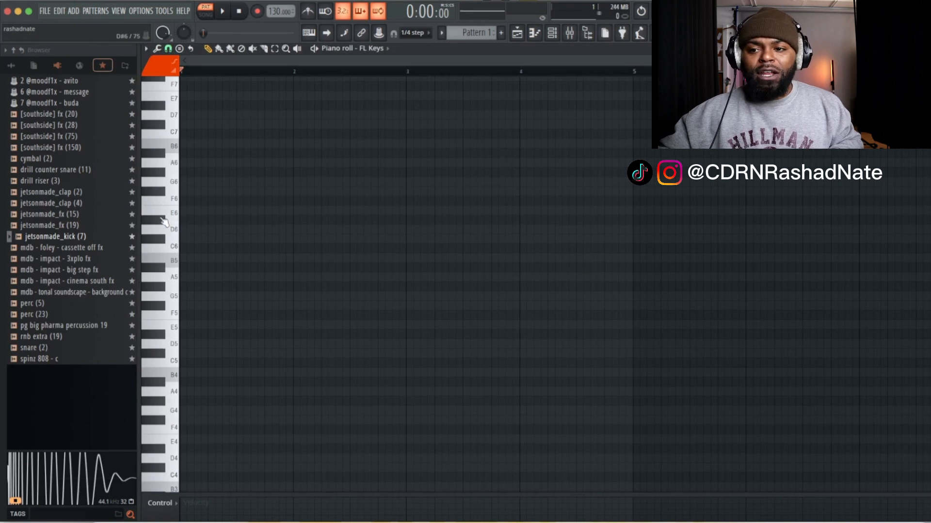
left_click(157, 411)
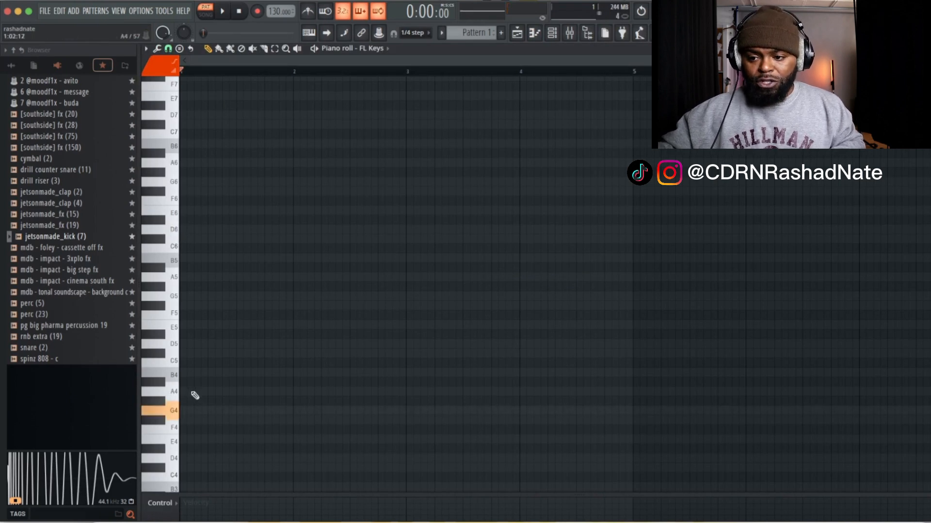
scroll("down", 3)
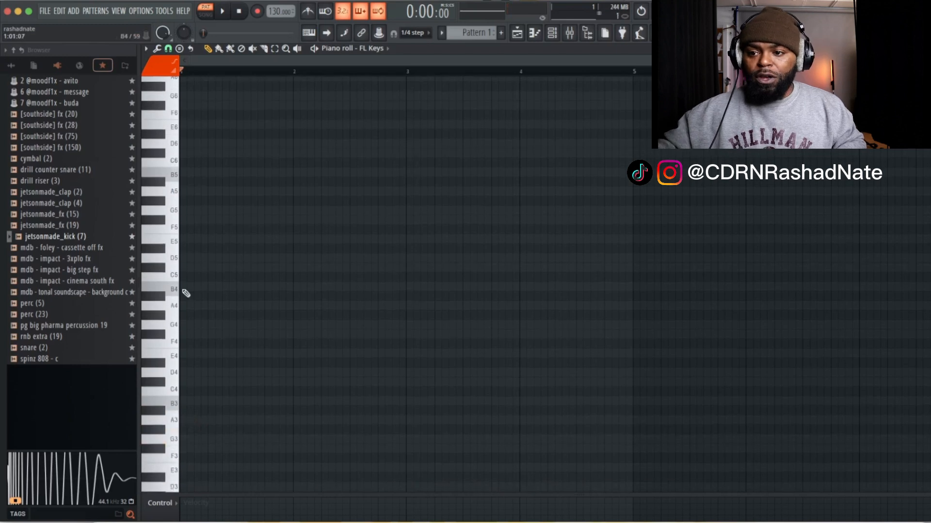
left_click(161, 325)
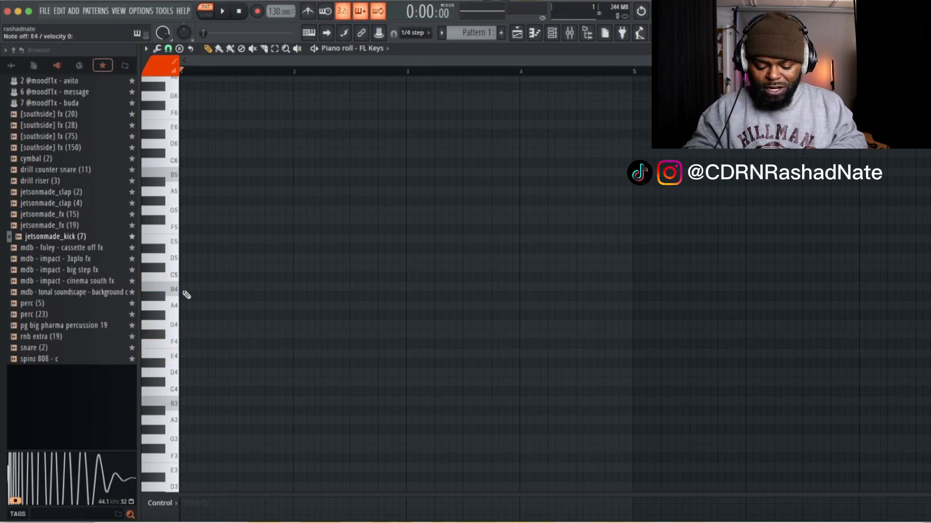
left_click(161, 325)
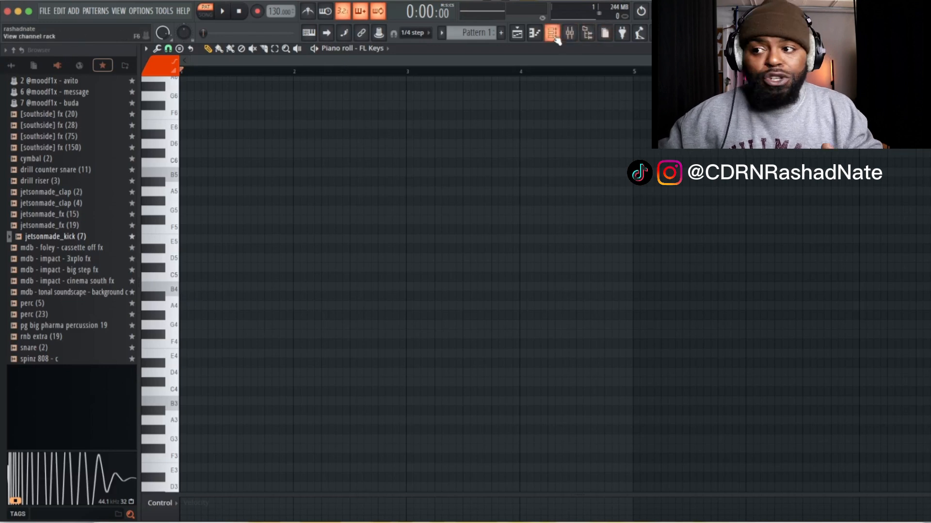
Insert an FPC drum instrument and load its Empty kit preset.
left_click(552, 33)
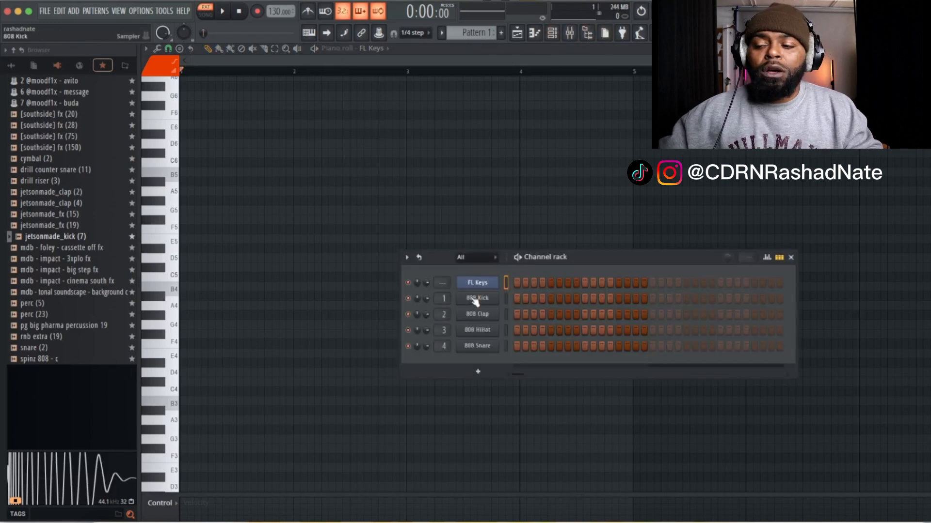
right_click(476, 298)
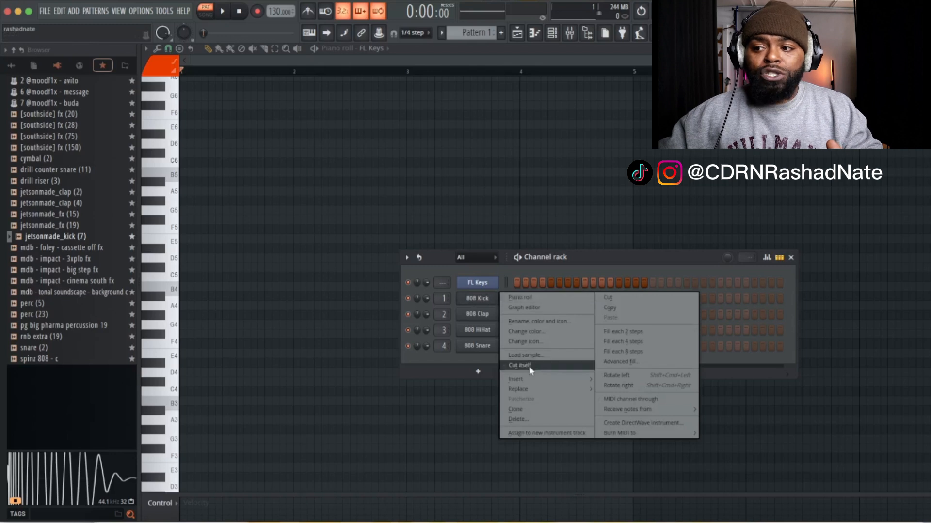
left_click(515, 379)
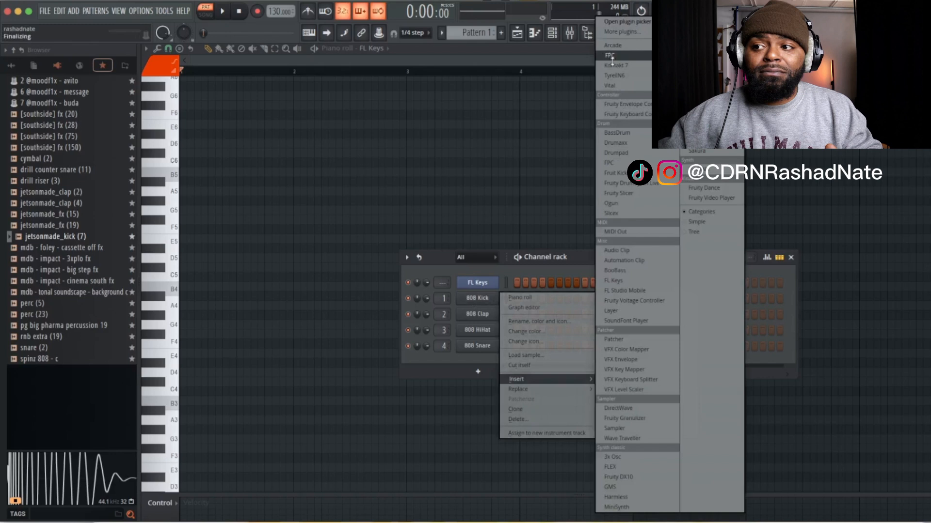
left_click(610, 55)
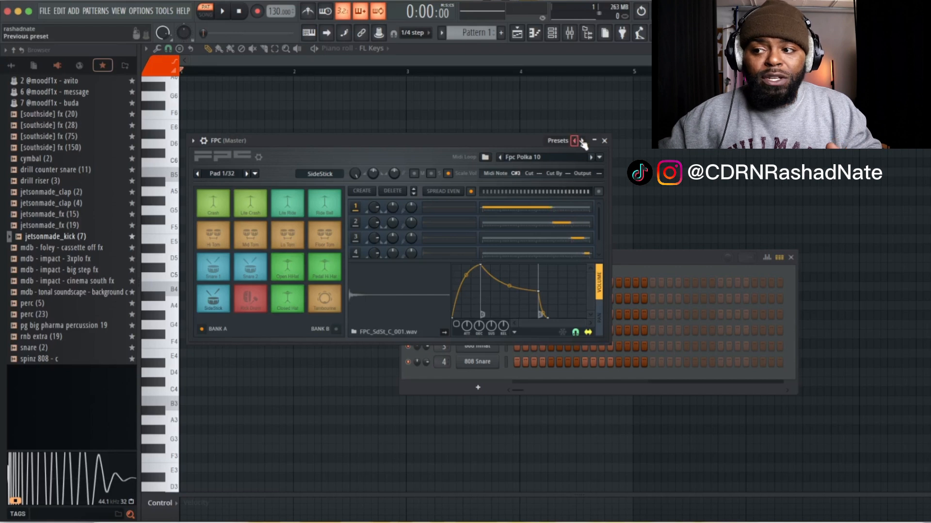
left_click(580, 140)
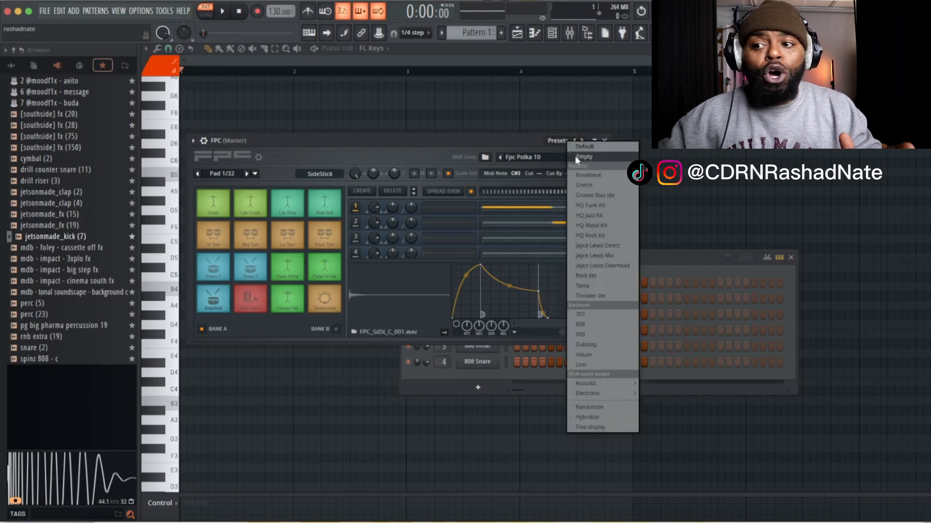
left_click(584, 157)
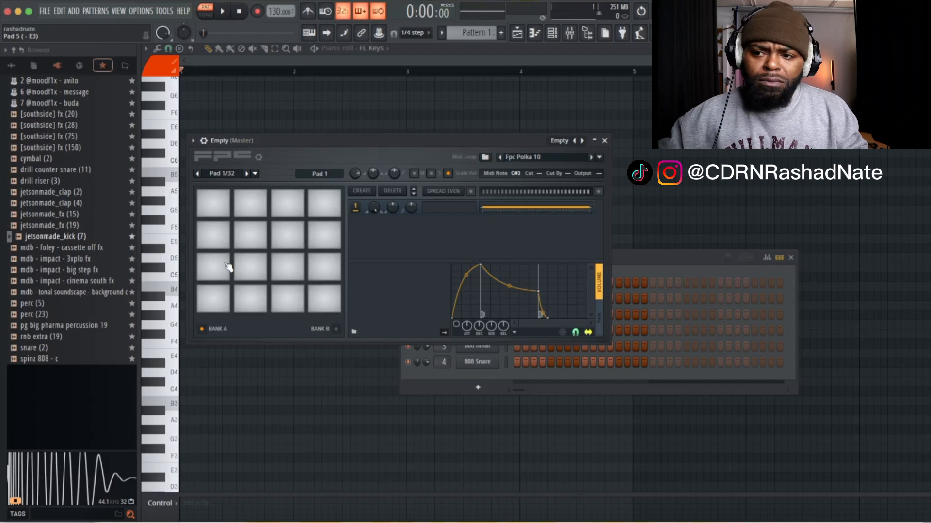
Select pad 29 in FPC bank B and open its pad options menu.
left_click(246, 174)
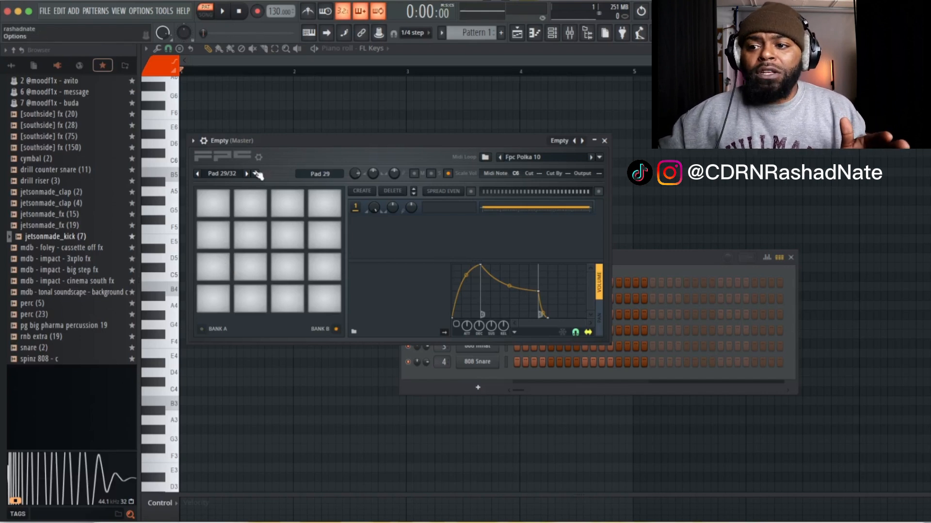
left_click(255, 174)
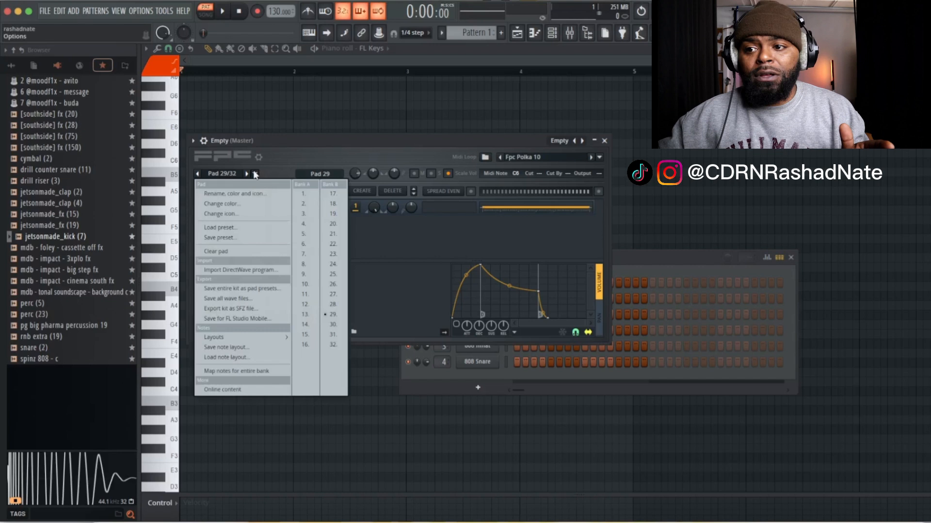
mouse_move(241, 371)
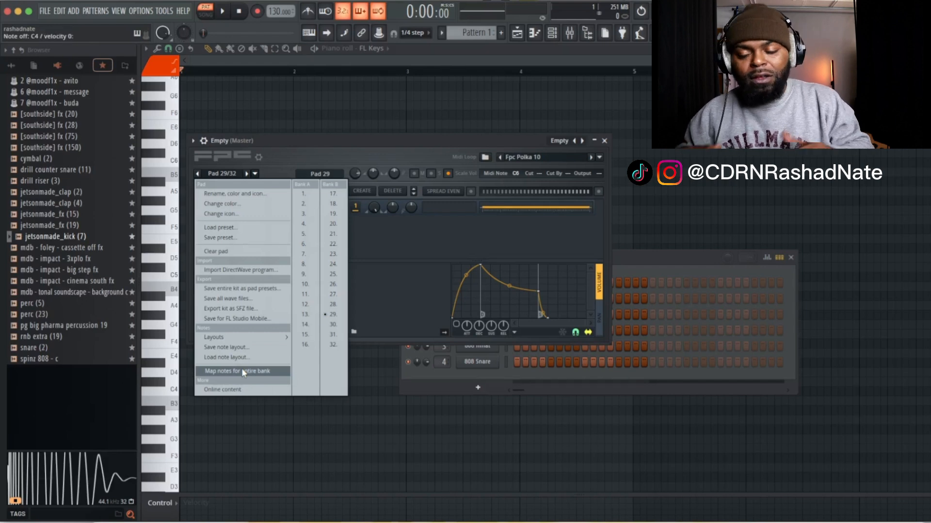
Apply 'Map notes for entire bank' and test the controller pads against the FPC.
left_click(241, 370)
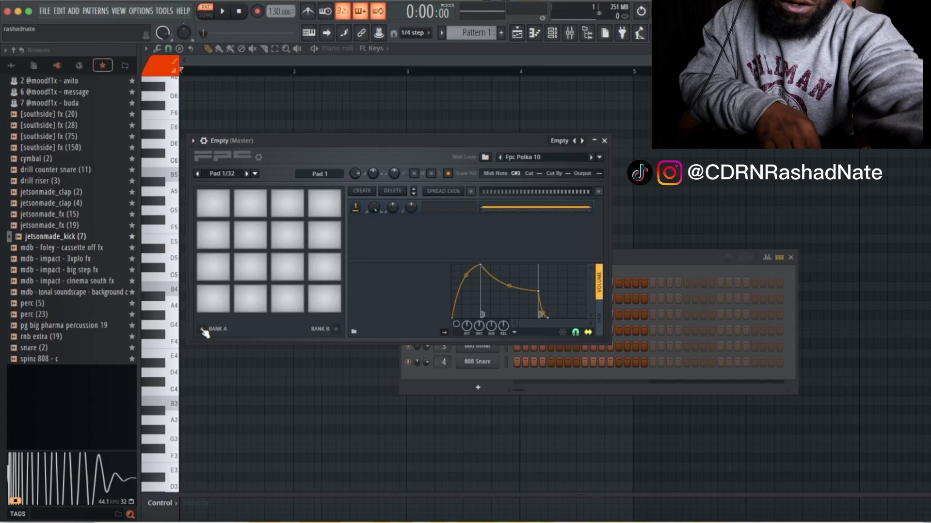
left_click(288, 300)
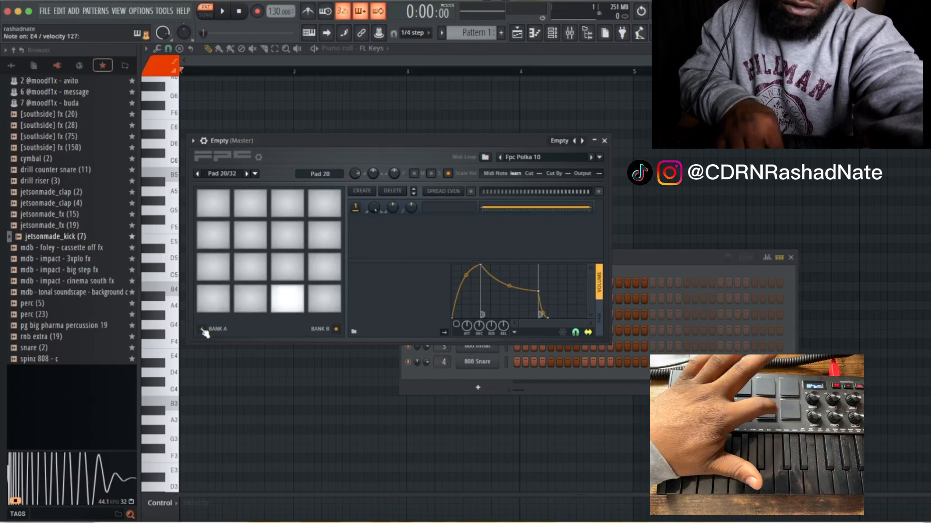
left_click(214, 270)
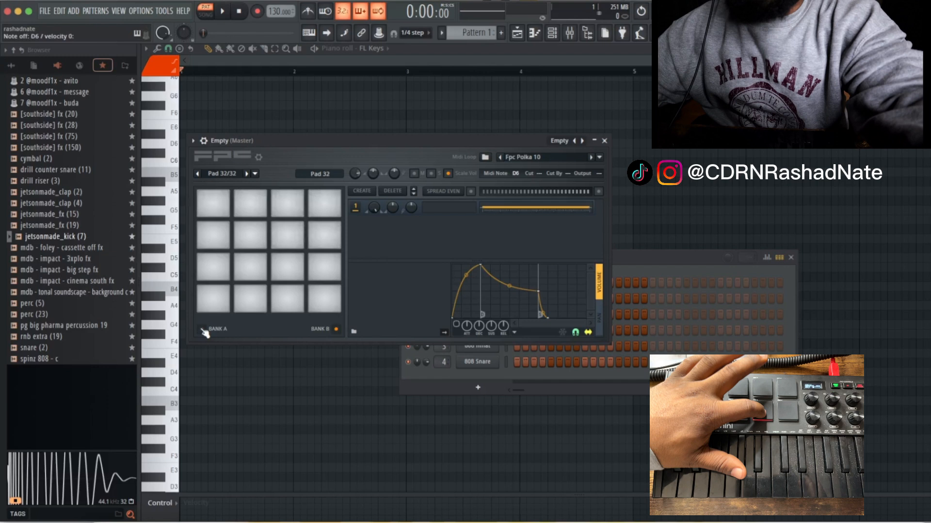
left_click(59, 248)
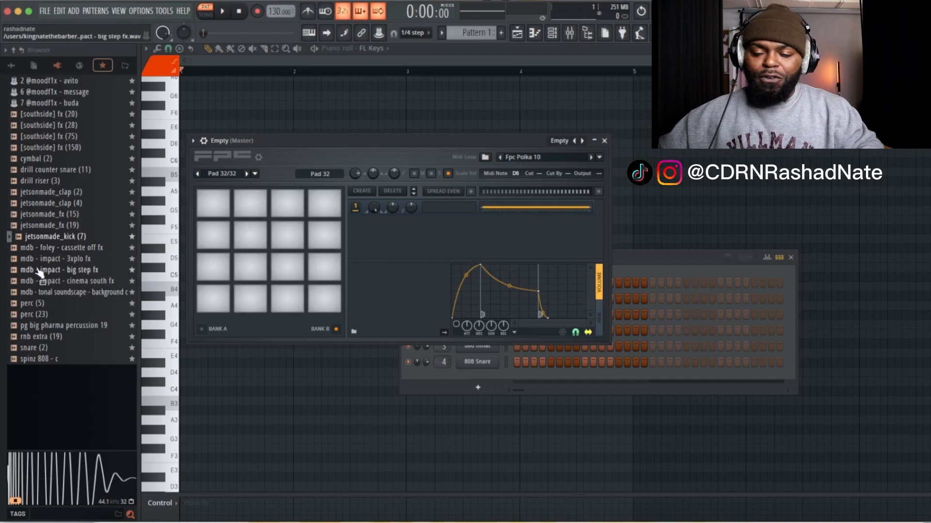
Load jetsonmade_kick (7), snare (2), cymbal (2) and [southside] fx (150) onto FPC pads, previewing each.
left_click(69, 280)
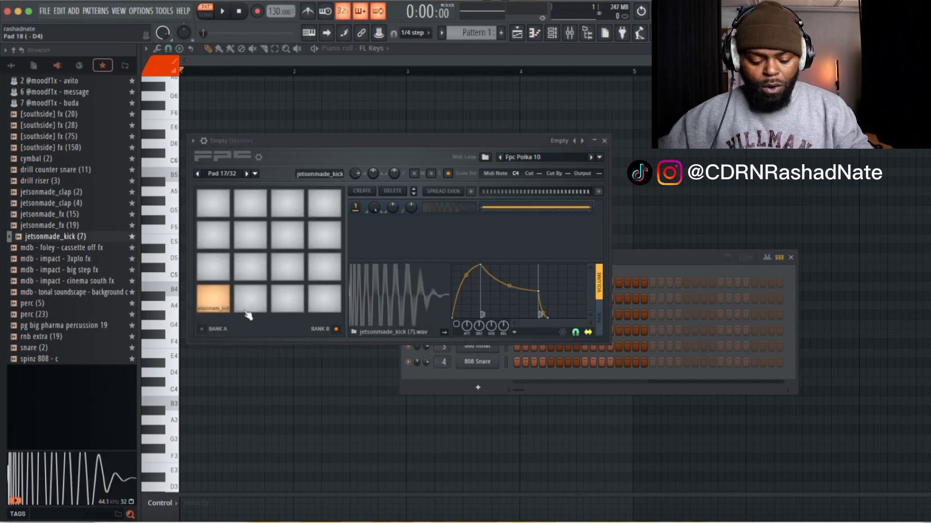
mouse_move(219, 319)
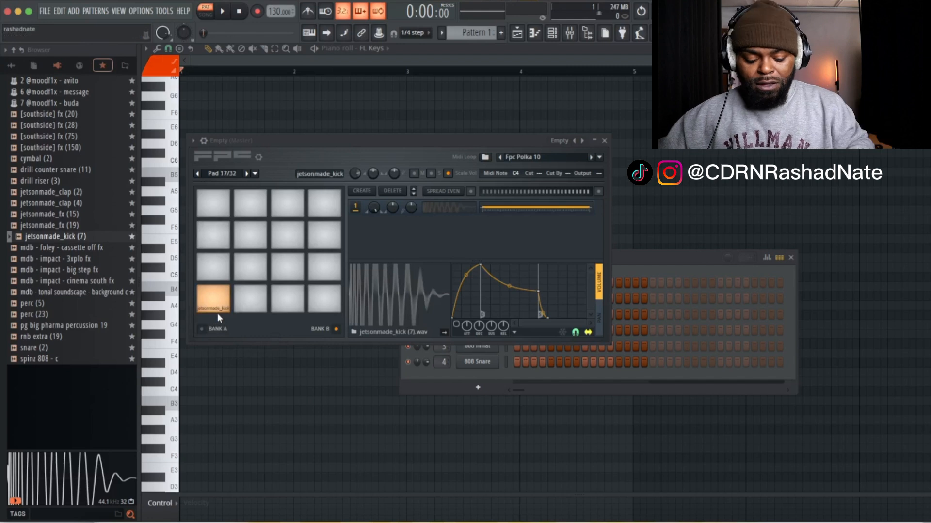
left_click(213, 298)
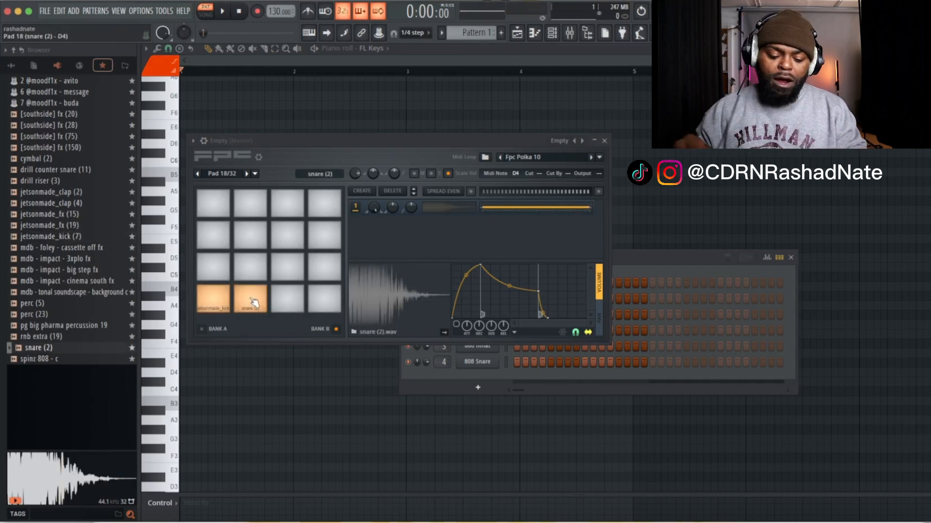
left_click(250, 298)
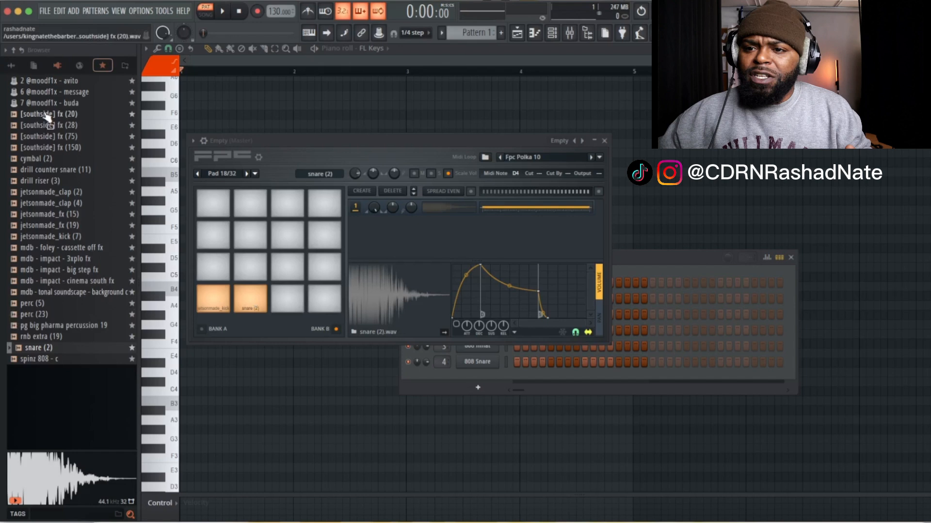
left_click(54, 148)
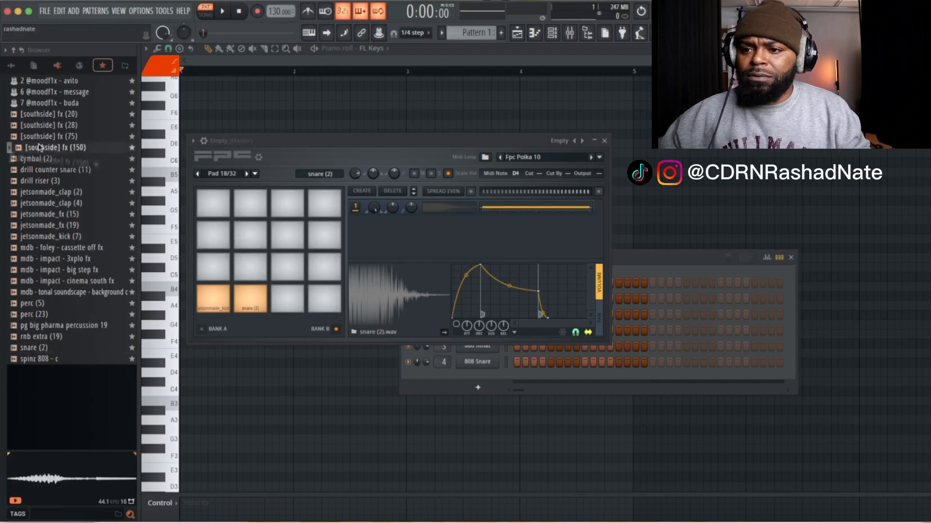
left_click(288, 299)
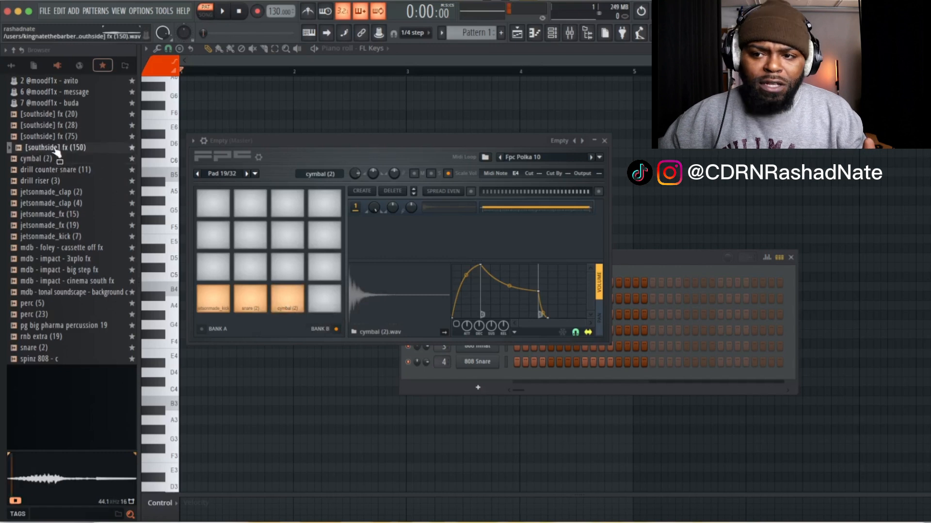
left_click(213, 267)
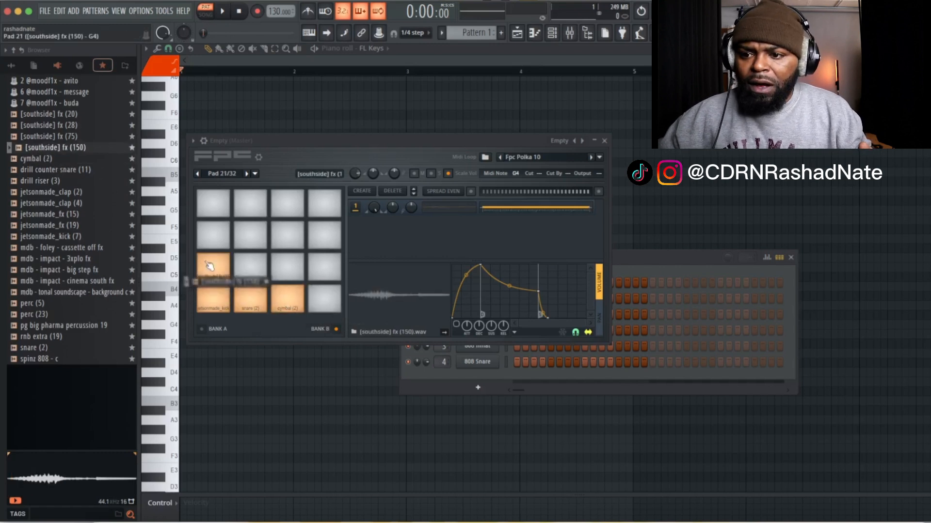
left_click(212, 279)
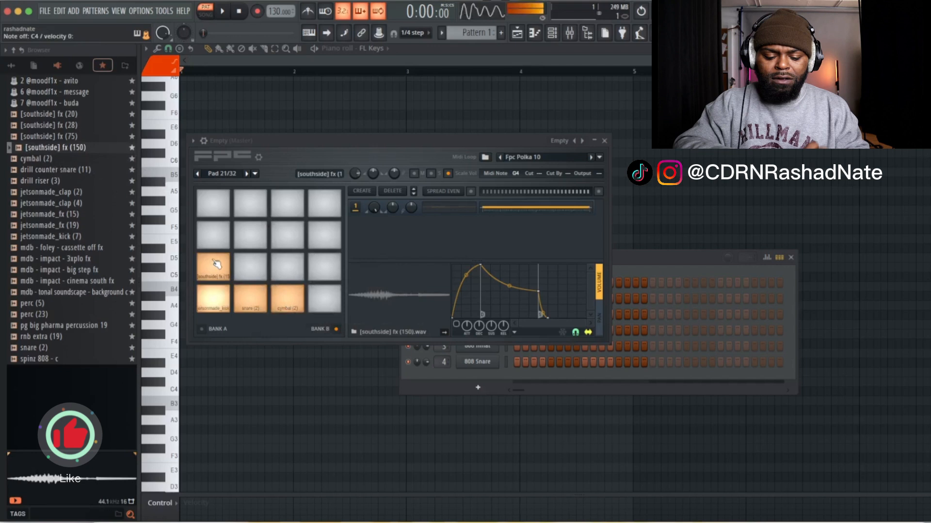
left_click(249, 297)
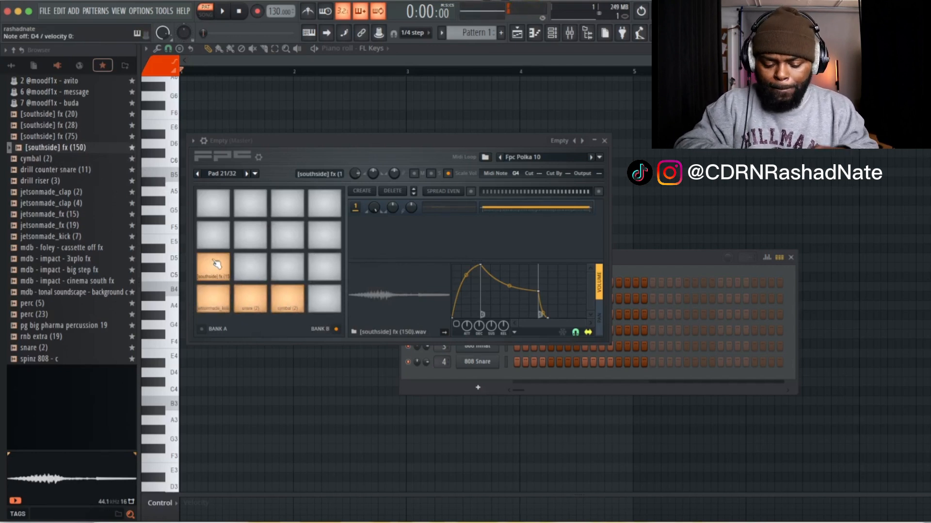
left_click(212, 264)
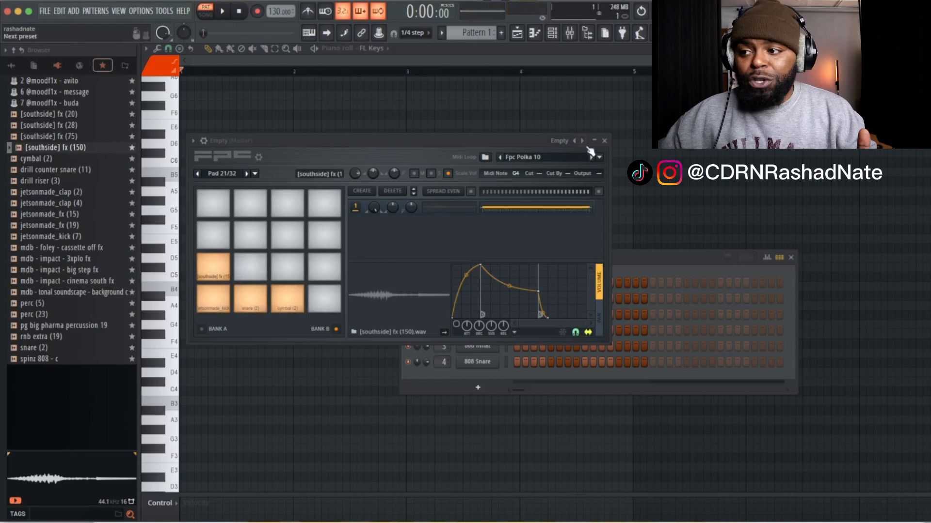
Close the FPC, collapse FL Keys, and open the FL Keys piano roll.
left_click(594, 140)
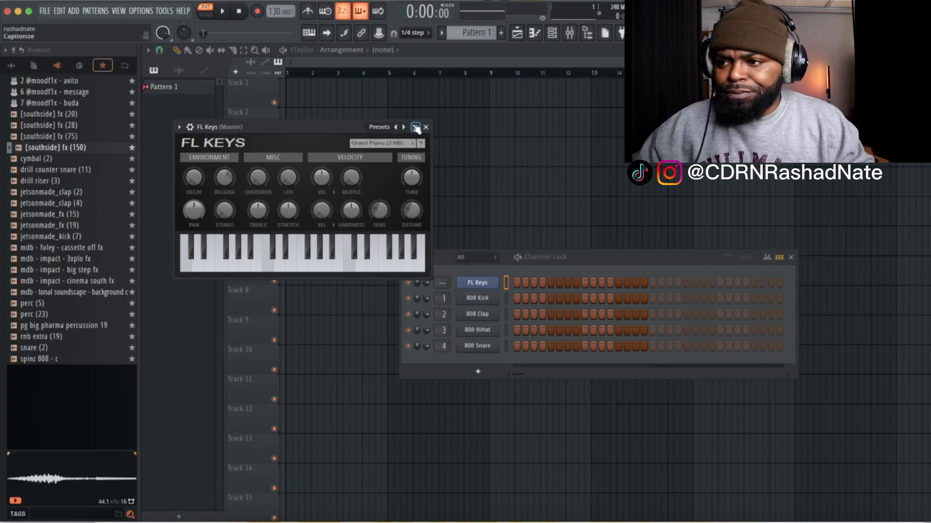
left_click(415, 127)
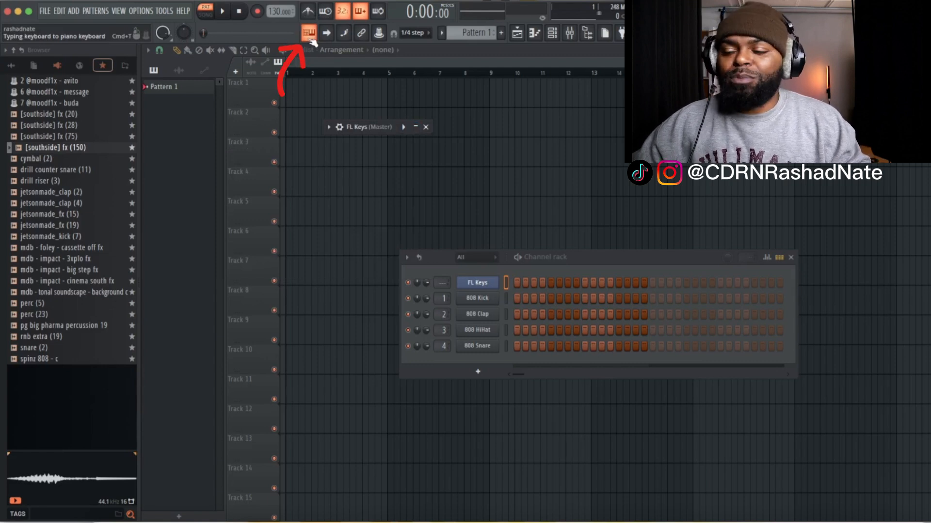
right_click(476, 282)
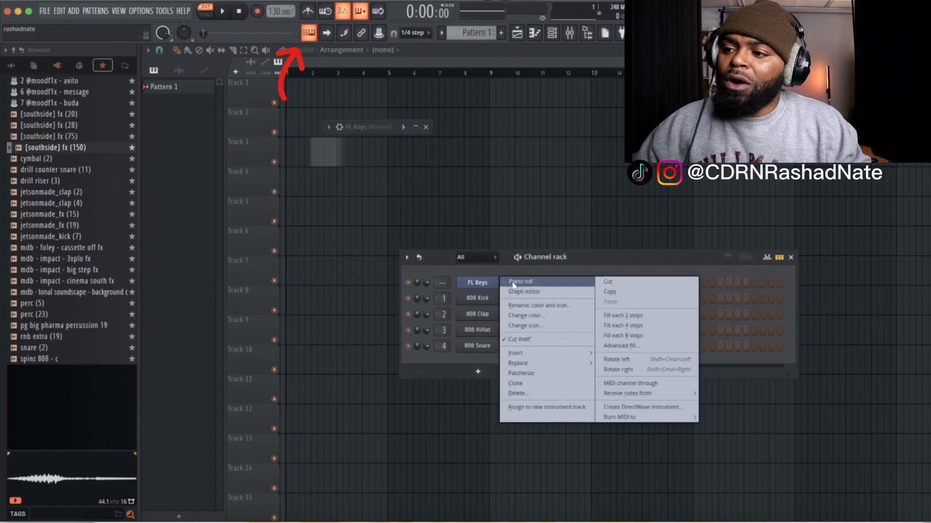
left_click(519, 281)
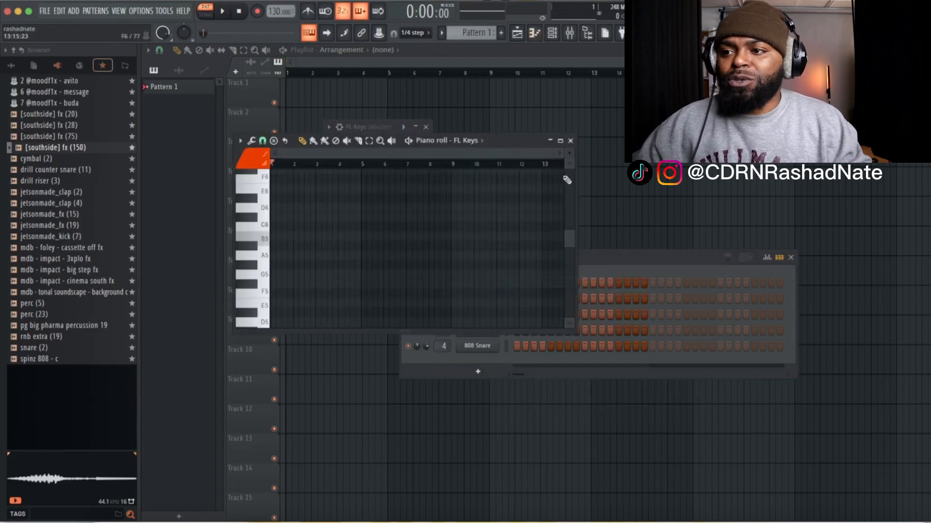
Maximize the piano roll, record the chords and descending run, then play it back.
left_click(559, 140)
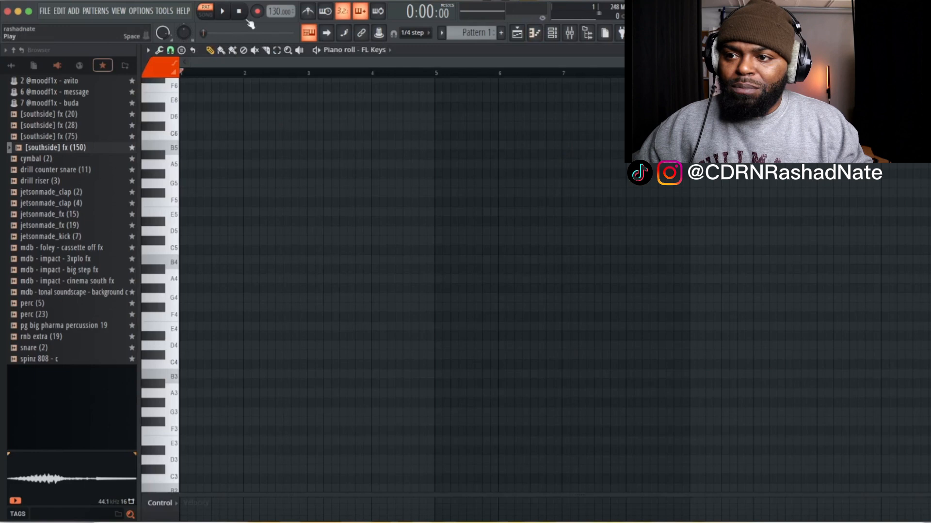
left_click(257, 11)
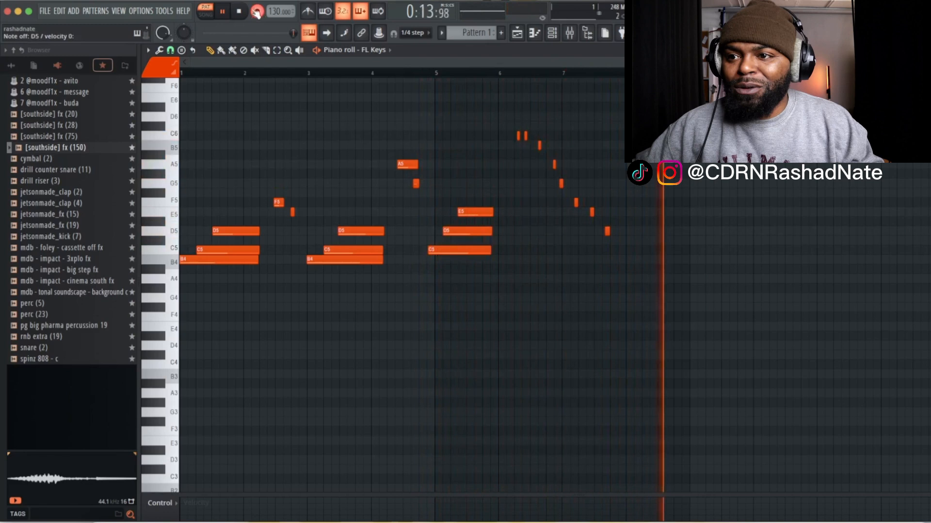
left_click(222, 12)
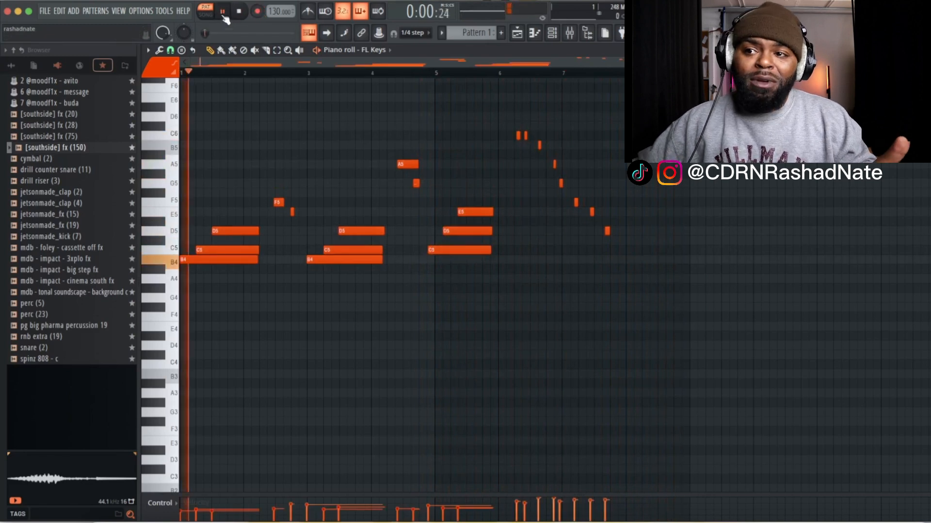
left_click(222, 11)
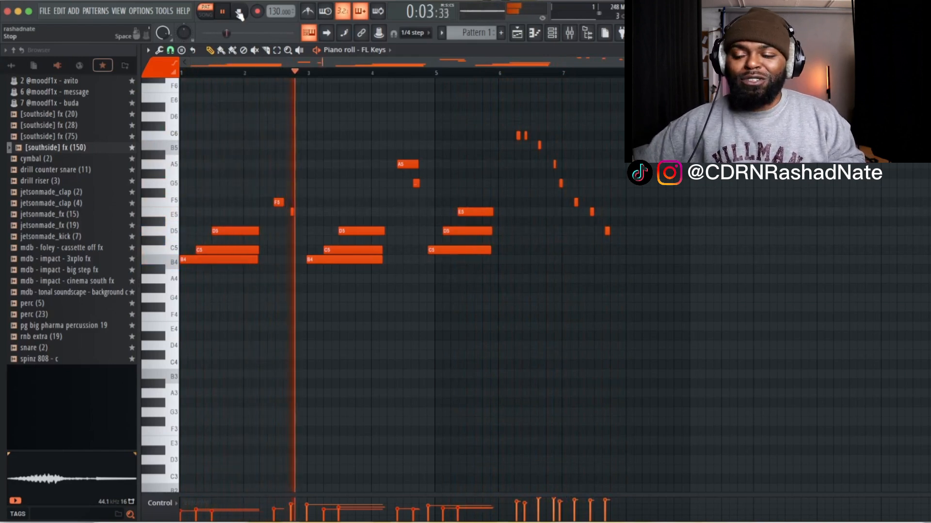
Stop playback, select 808 Kick in the channel rack, and record a kick pattern.
left_click(238, 10)
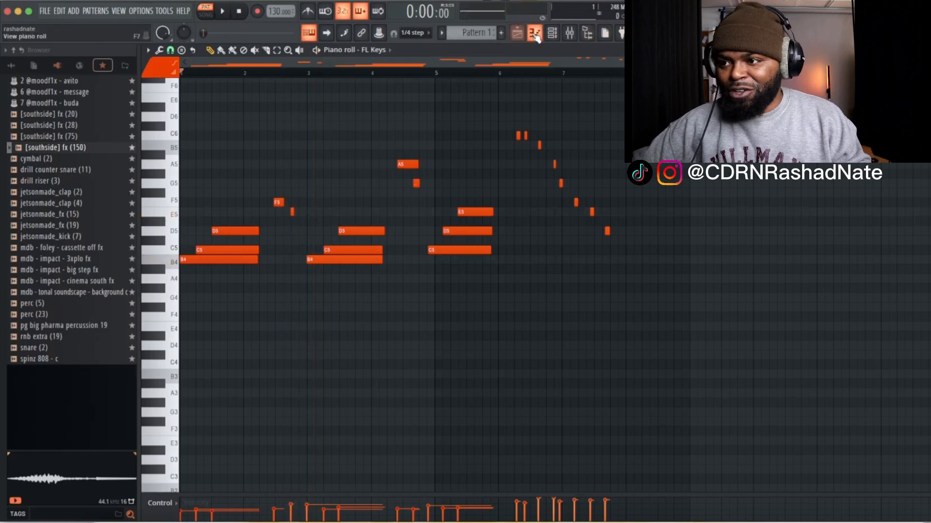
left_click(533, 33)
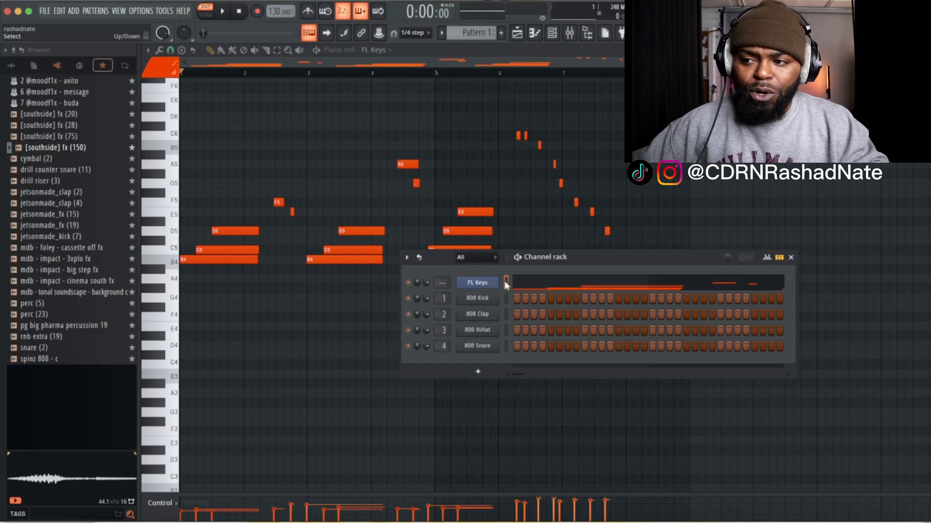
mouse_move(508, 301)
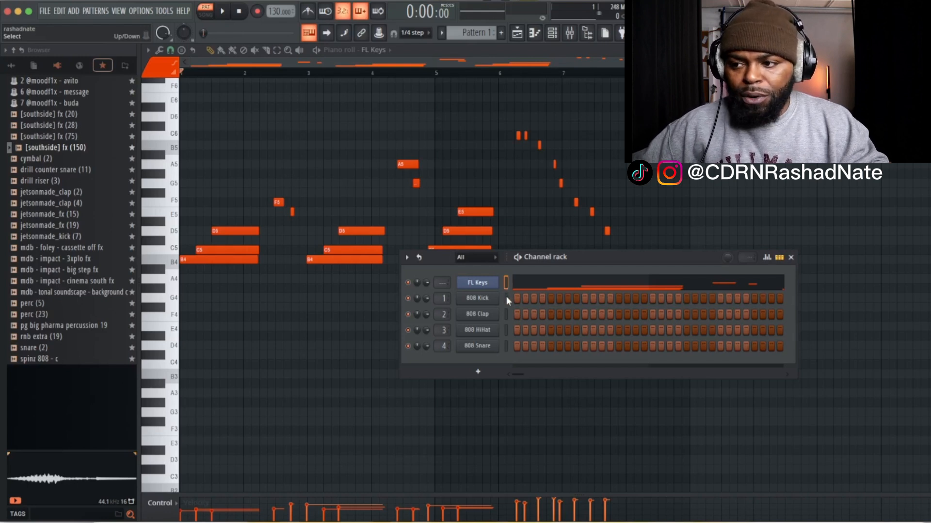
mouse_move(508, 296)
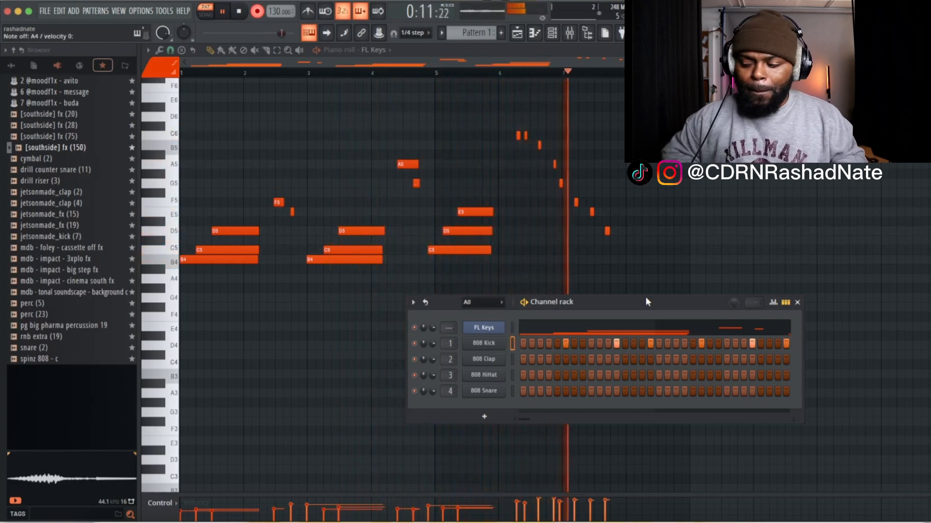
left_click(224, 11)
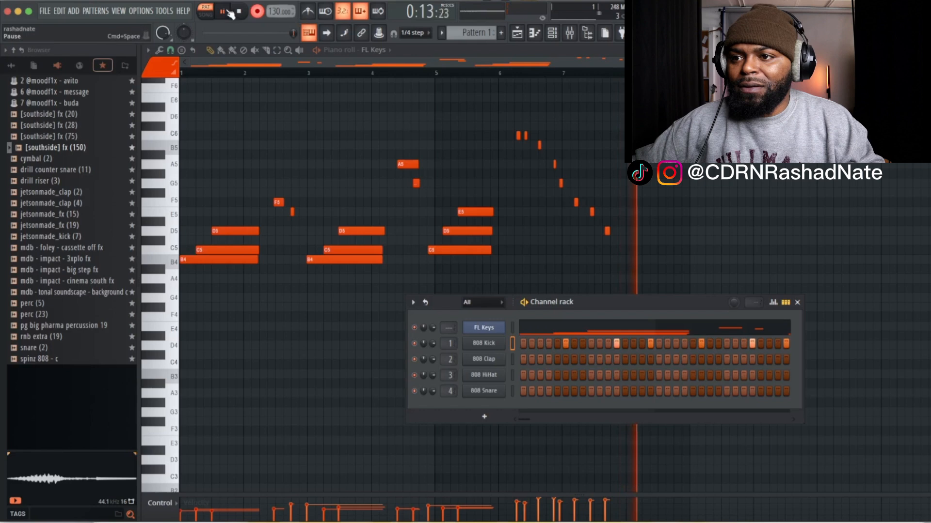
left_click(222, 11)
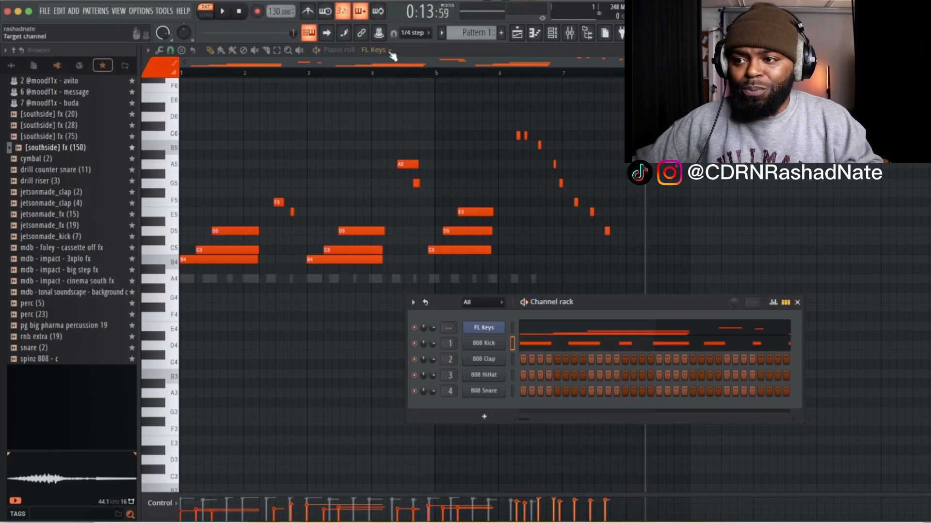
Switch the piano roll to the 808 Kick's A4 hits, then reopen the Channel rack.
left_click(797, 302)
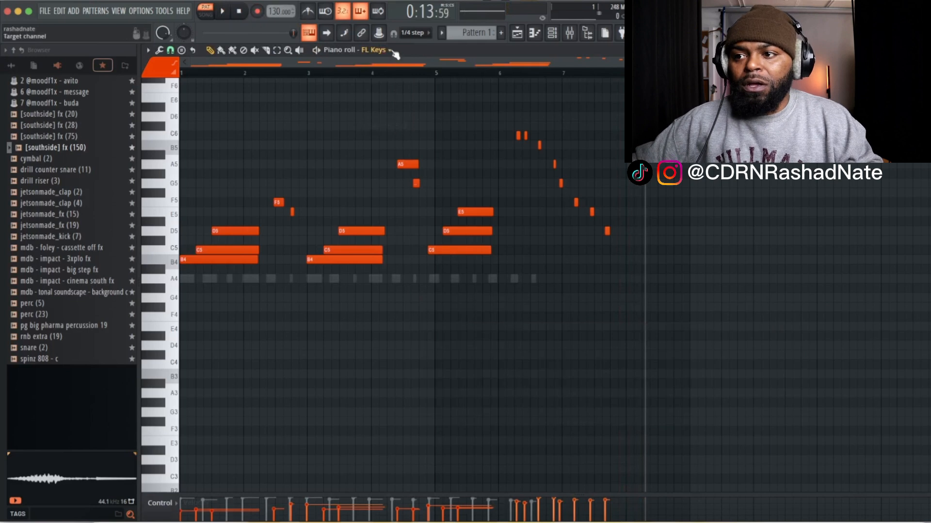
left_click(375, 50)
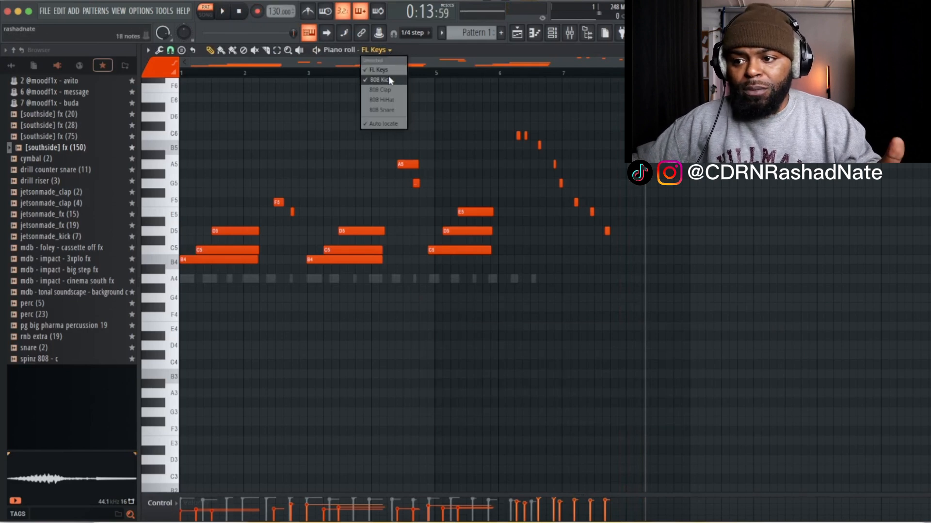
left_click(380, 79)
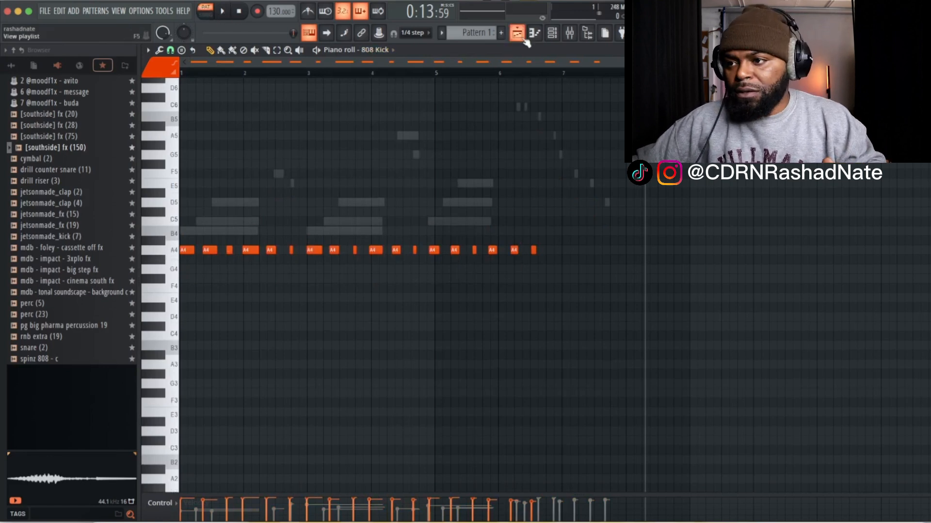
left_click(516, 32)
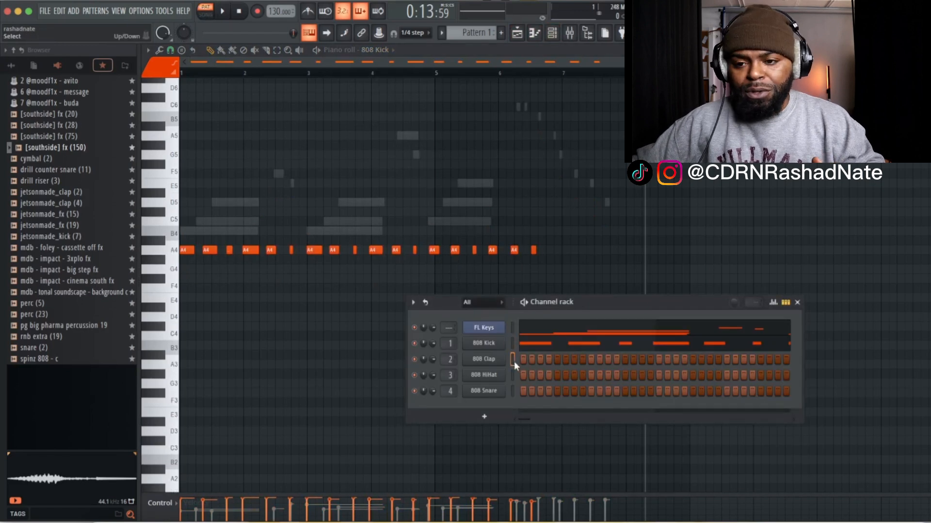
Replace 808 Clap with pg big pharma percussion 19 and record its pattern.
left_click(62, 325)
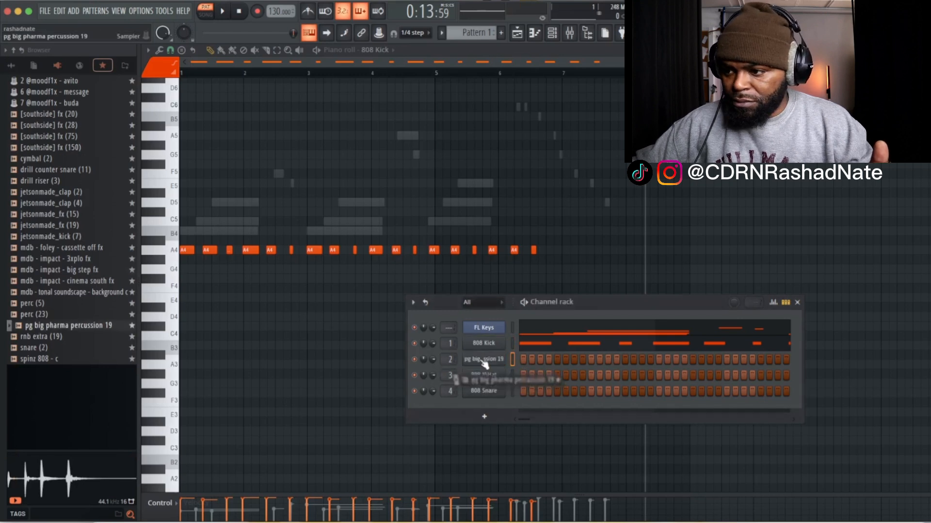
left_click(257, 11)
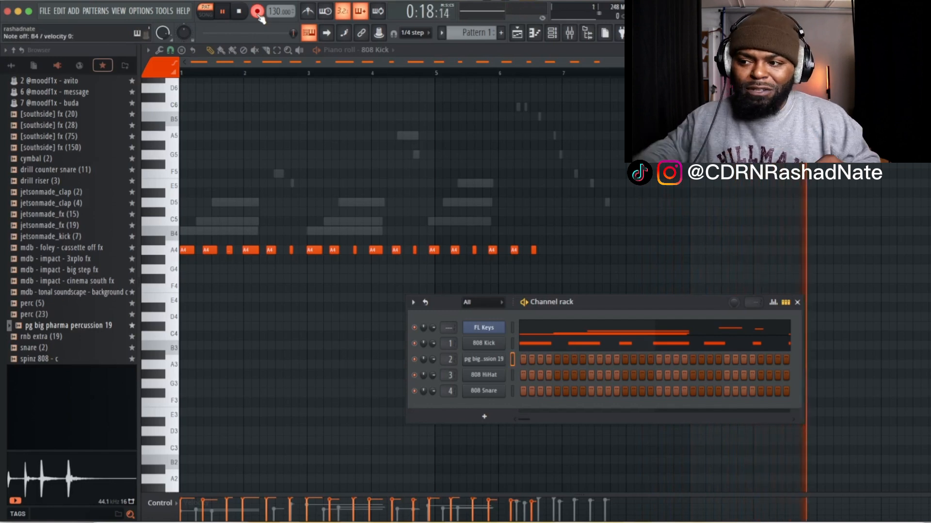
left_click(239, 11)
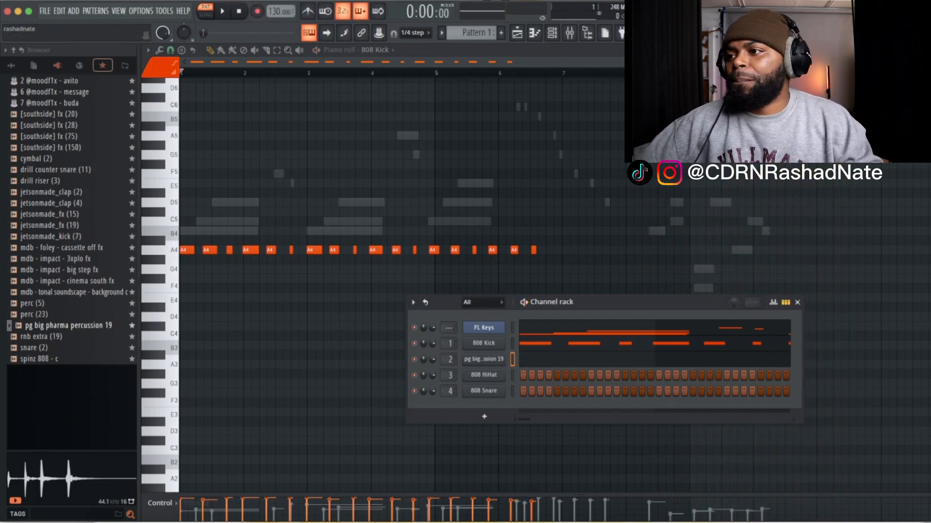